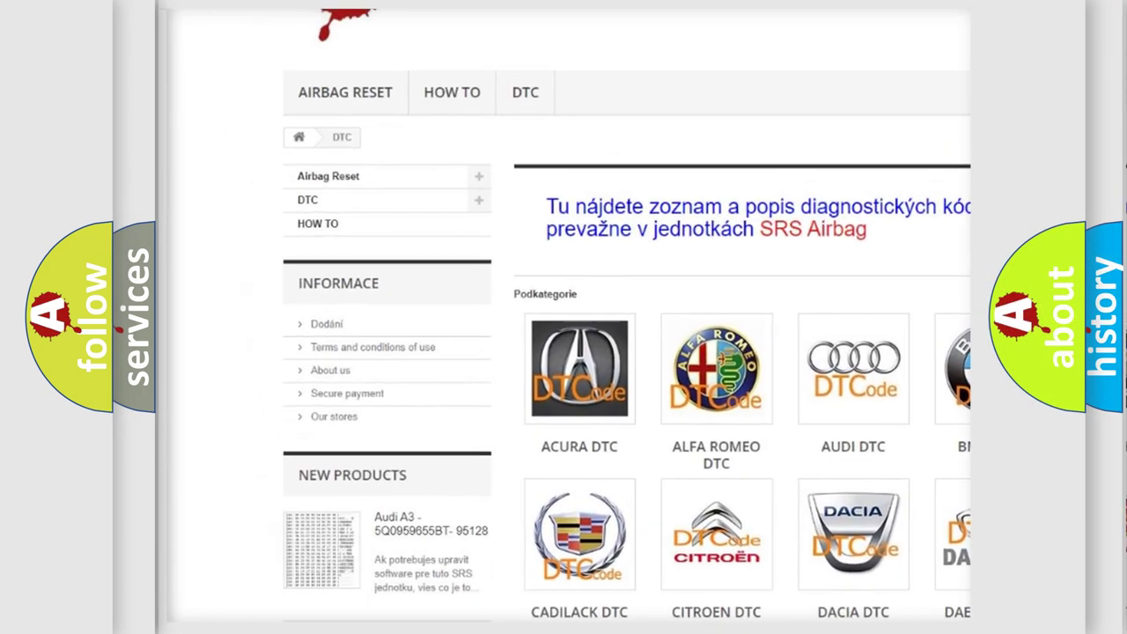
pyautogui.scroll(-3)
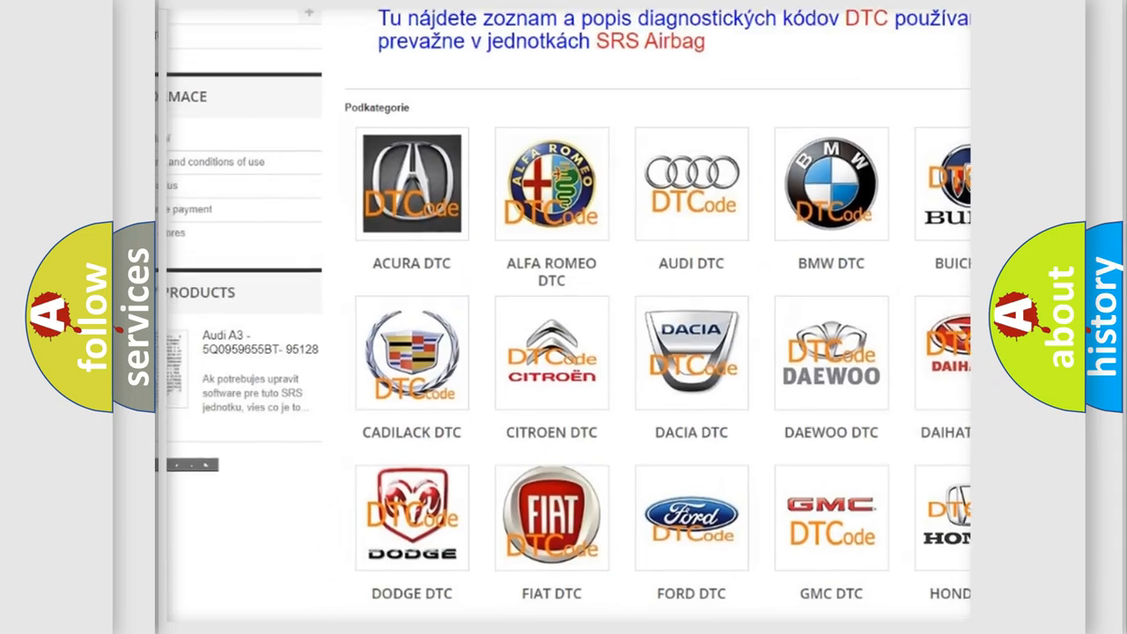
pyautogui.scroll(-3)
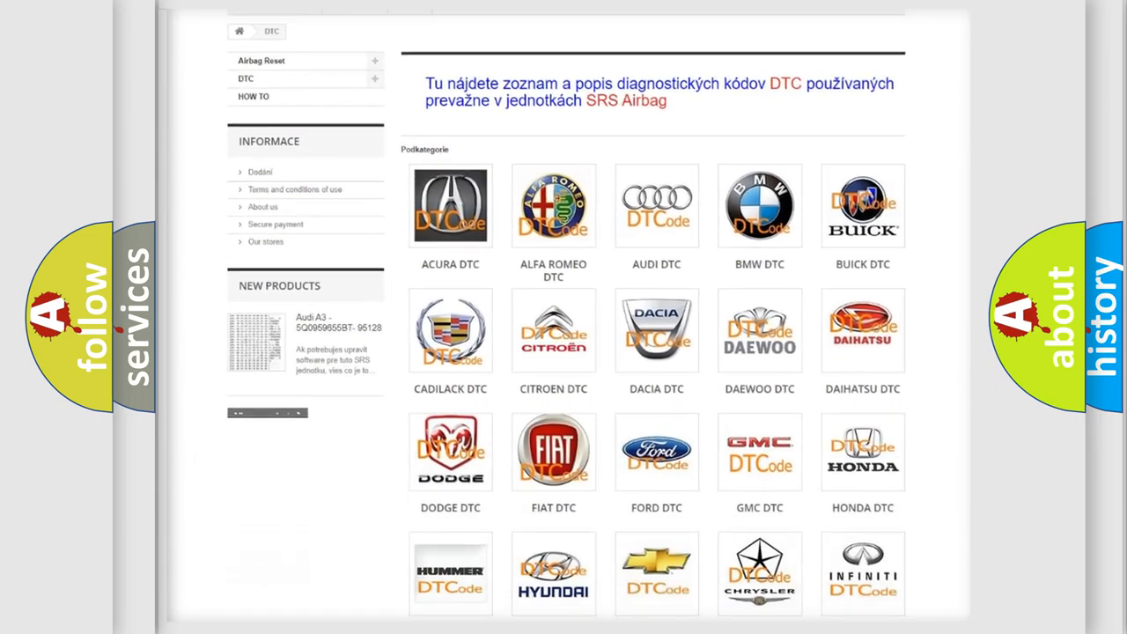
pyautogui.scroll(-3)
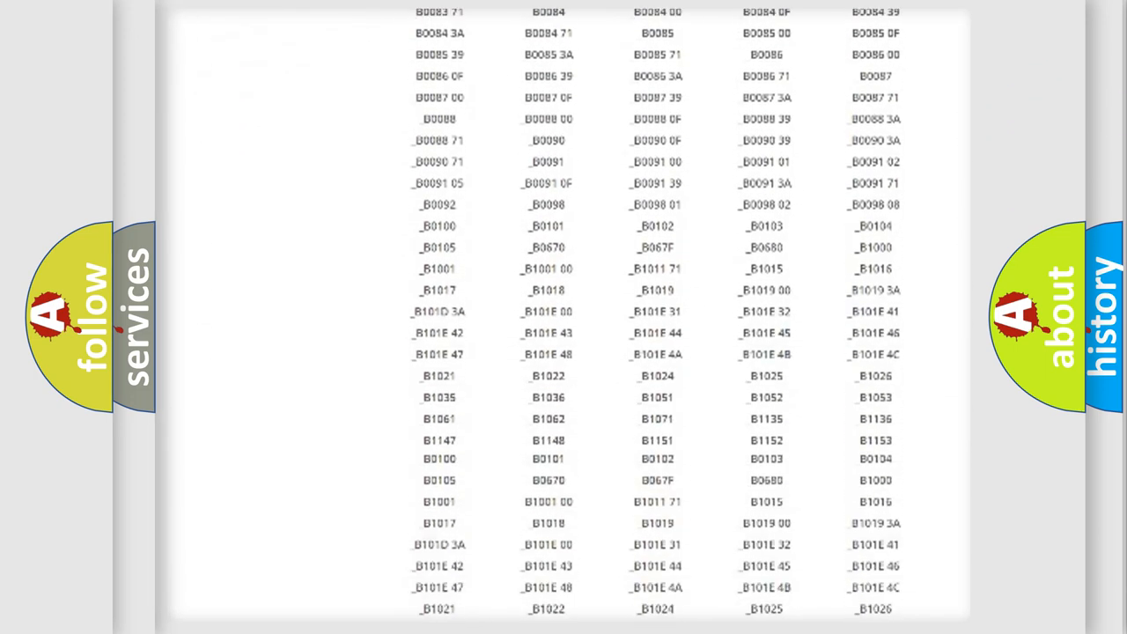
pyautogui.scroll(-3)
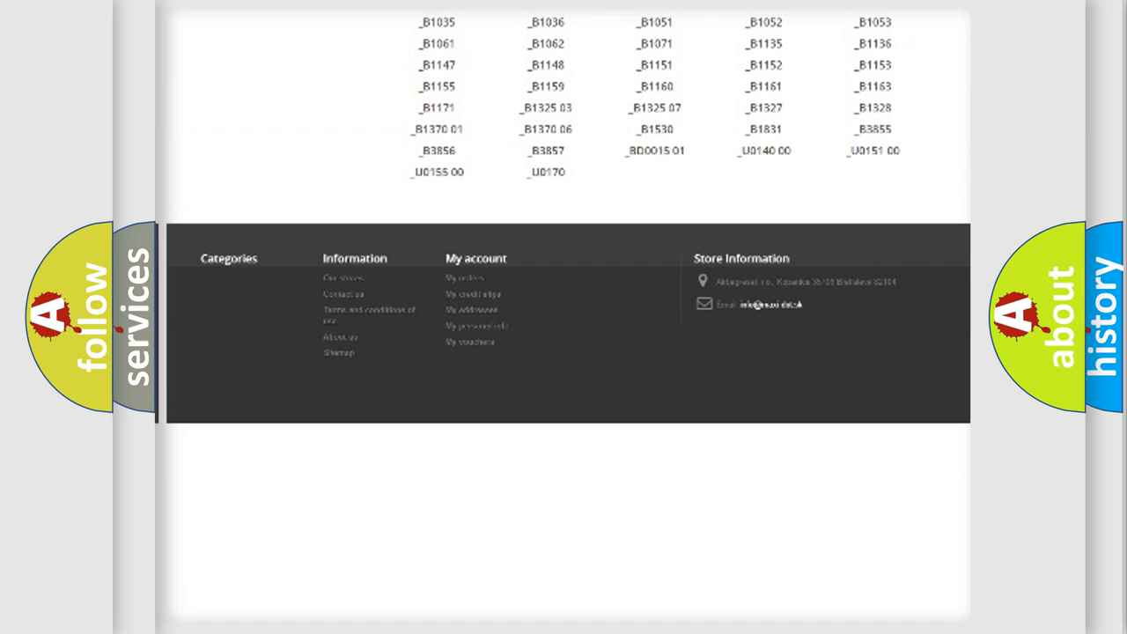